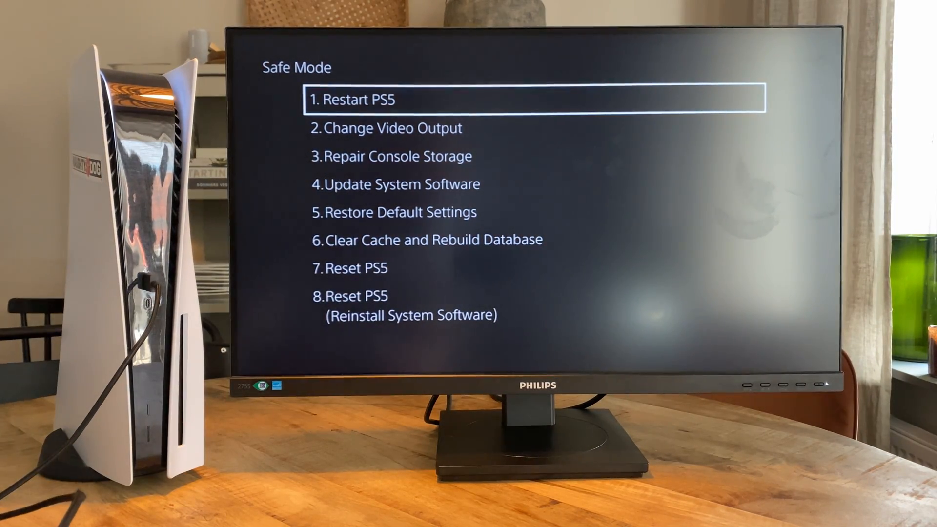
Move the Safe Mode highlight from Restart PS5 up onto Update System Software.
key(down)
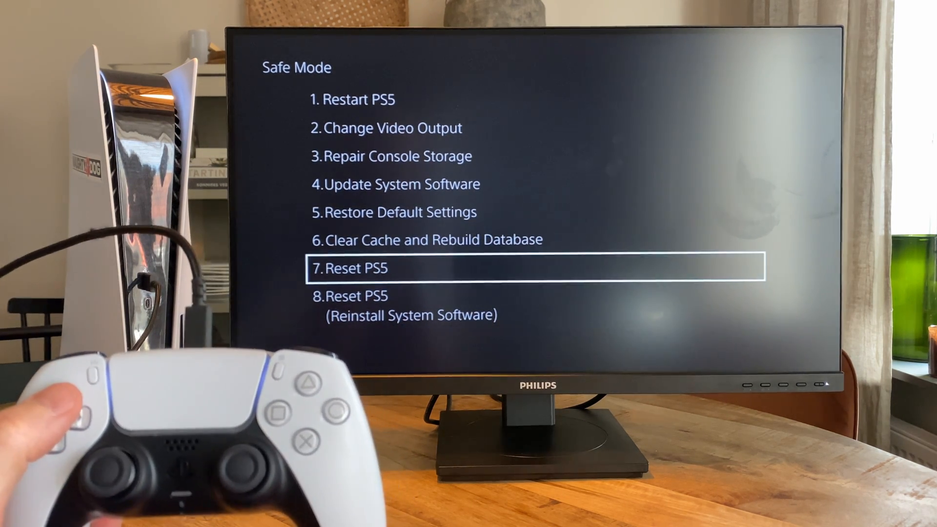
key(Up)
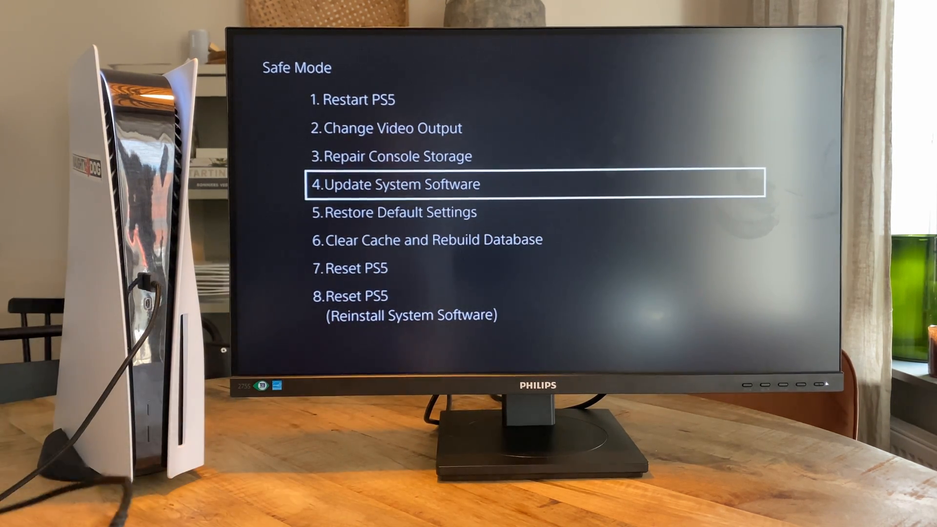
key(up)
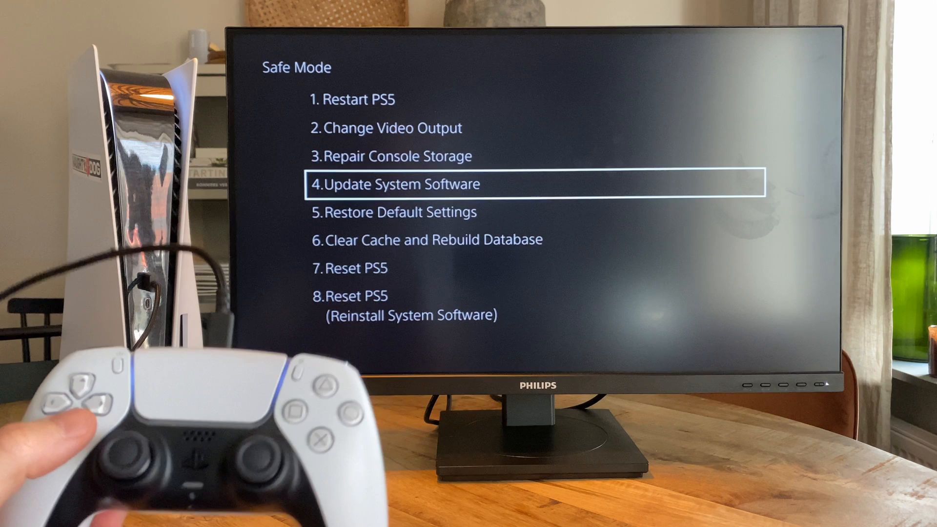
Reach Clear Cache and Rebuild Database, enter it, and highlight Rebuild Database.
key(up)
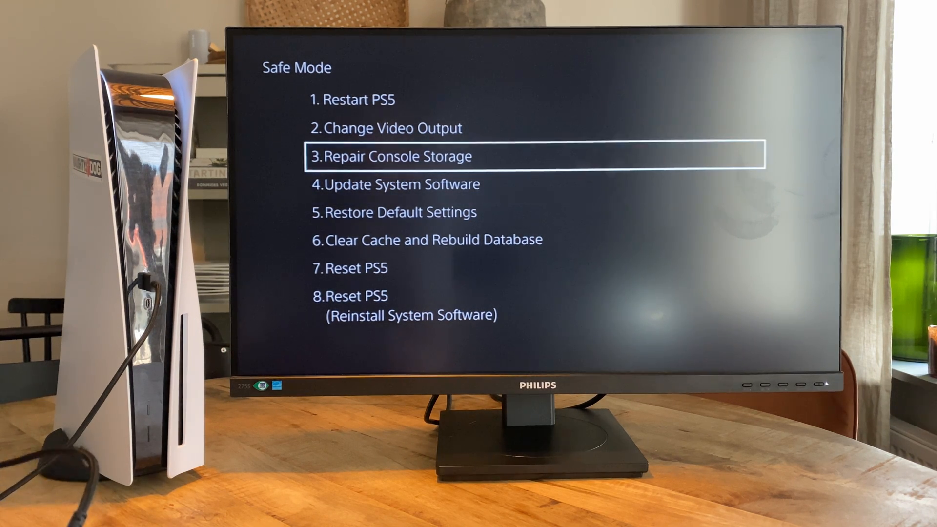
key(Up)
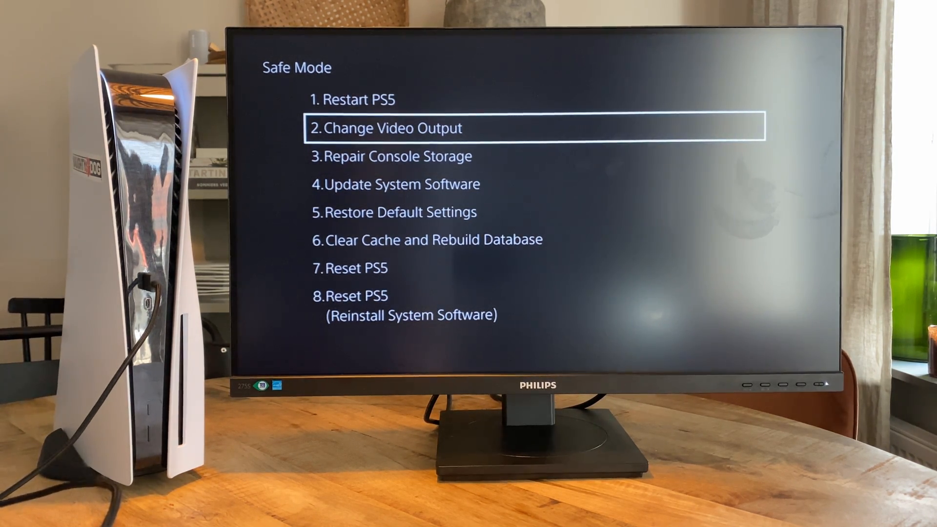
key(Up)
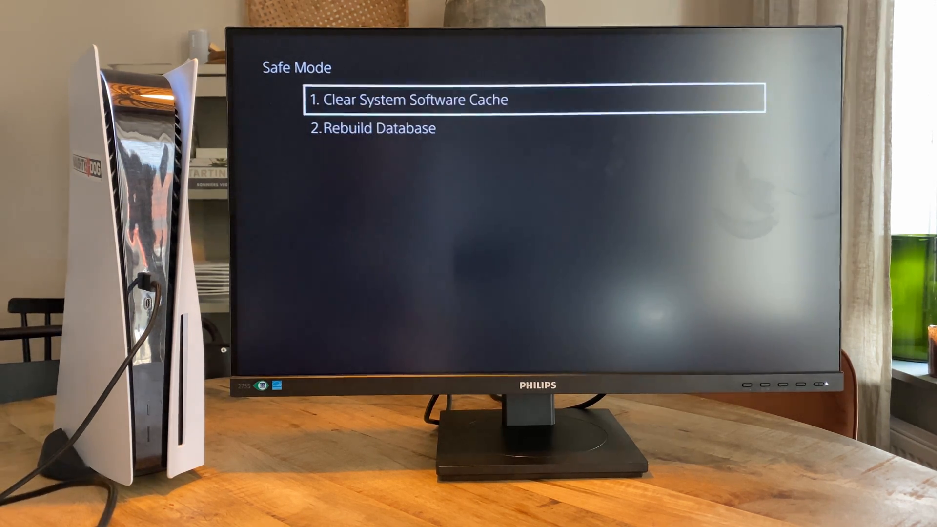
key(Down)
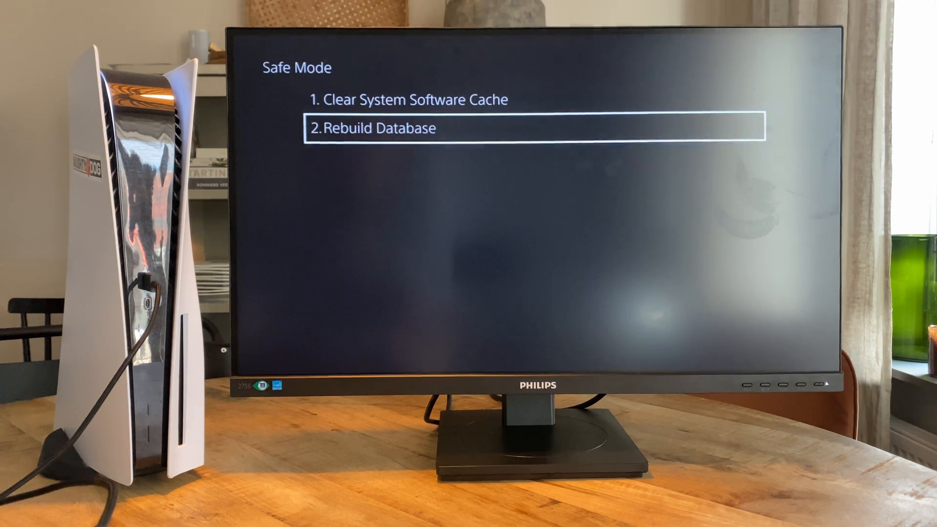